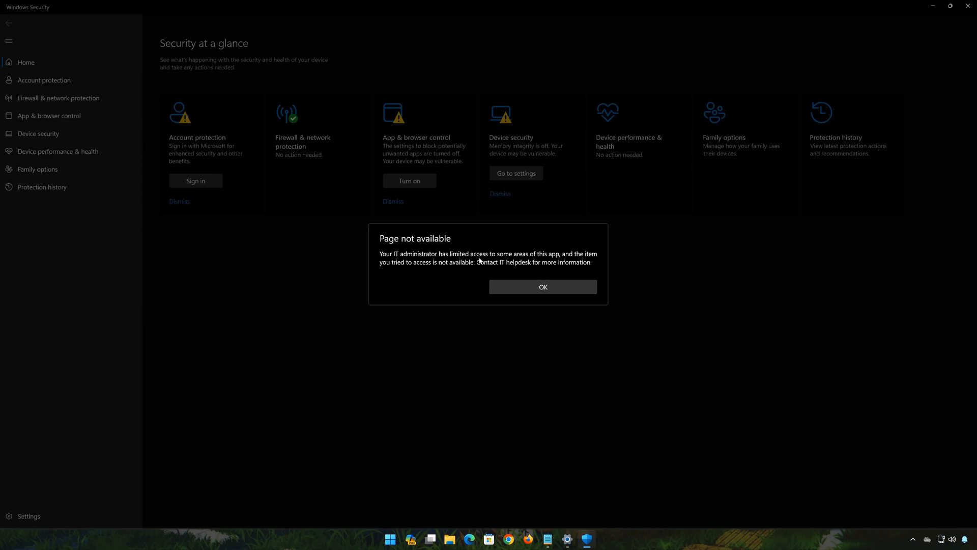
mouse_move(534, 269)
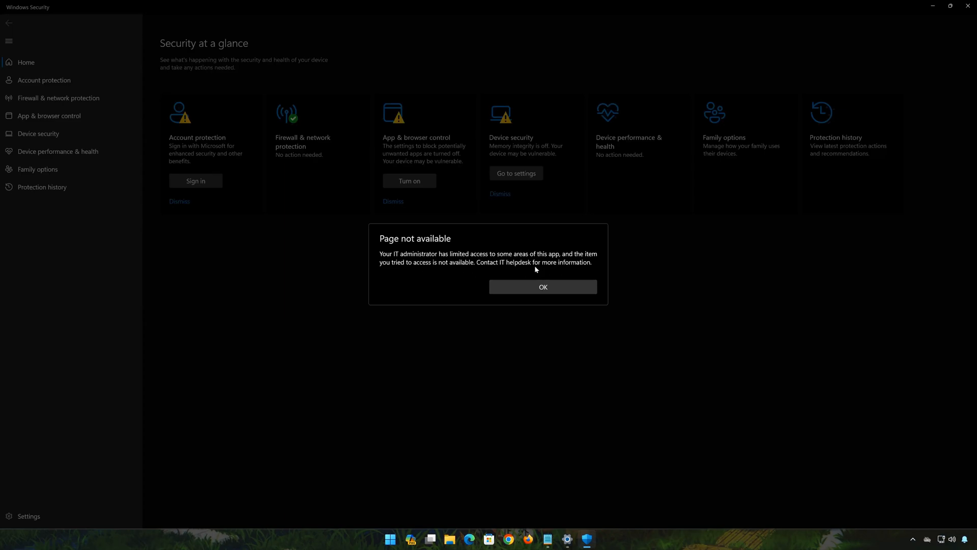
Dismiss the Page not available warning and close the Settings window to return to the desktop
click(542, 287)
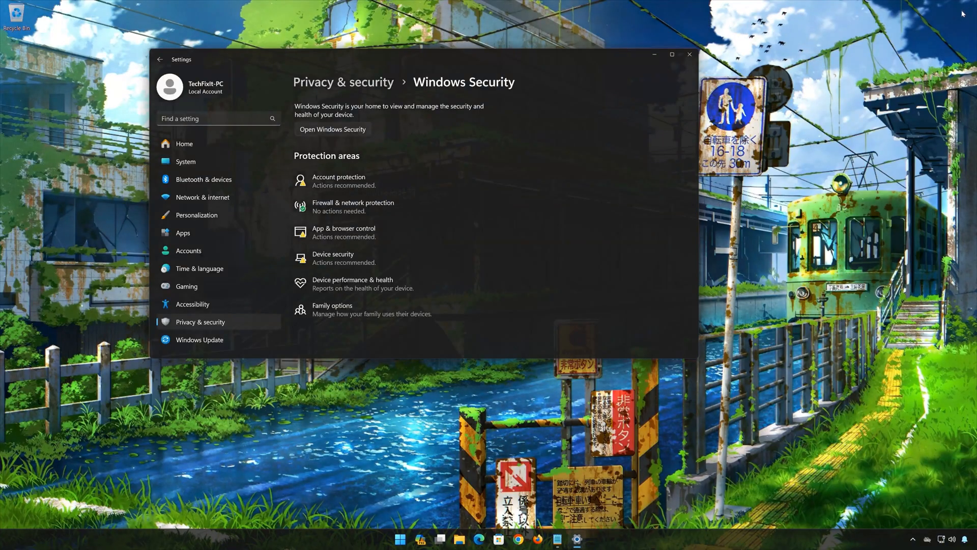
click(689, 54)
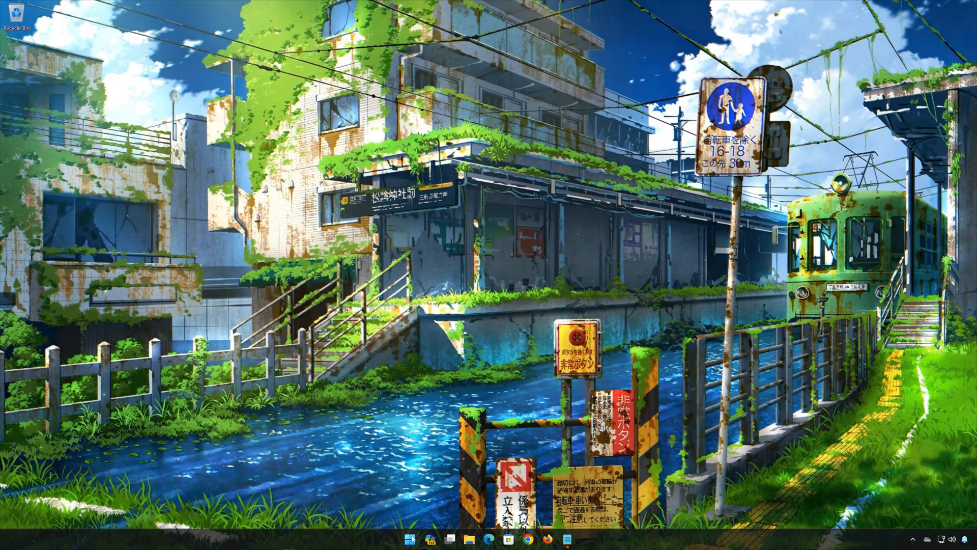
Launch Windows PowerShell as administrator from Start search 'po' and approve the UAC prompt
text(powerrshell)
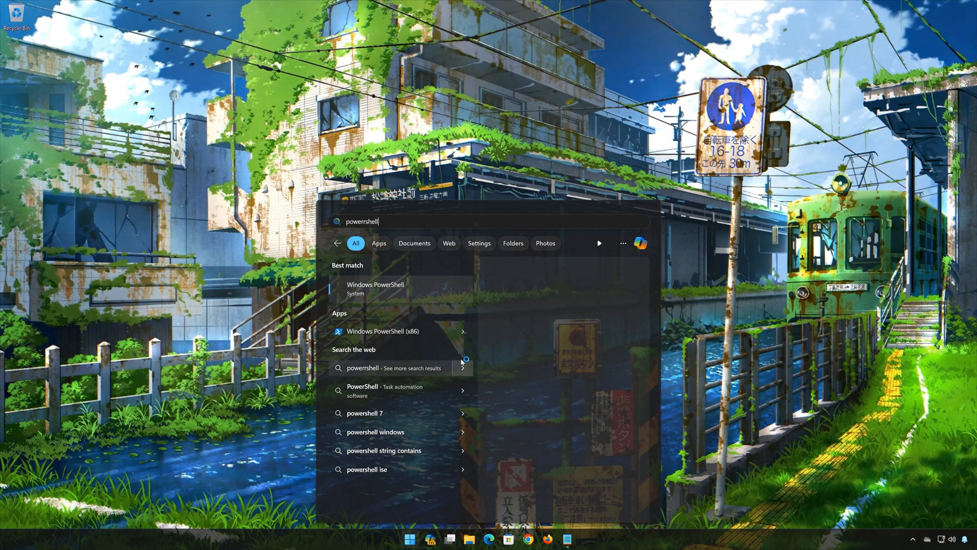
click(375, 288)
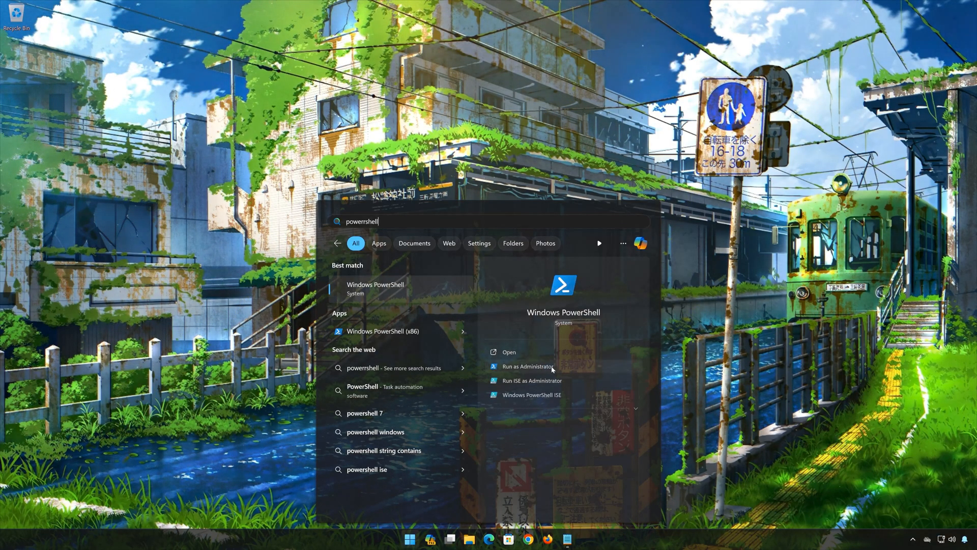
click(527, 365)
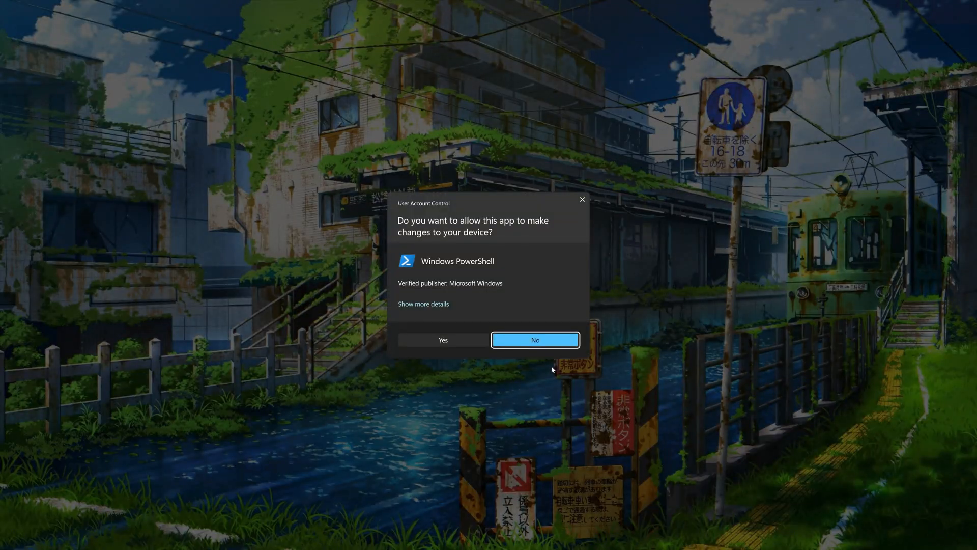
click(443, 340)
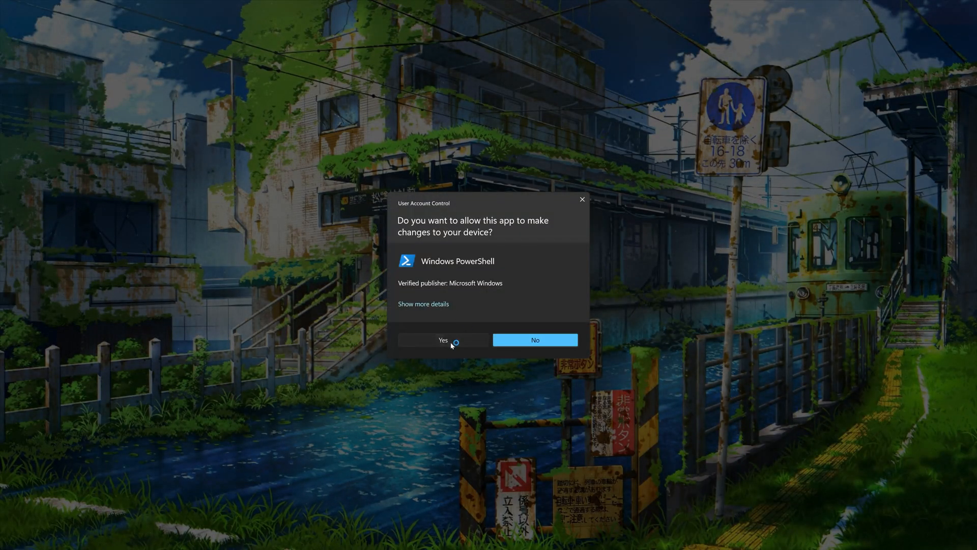
click(443, 340)
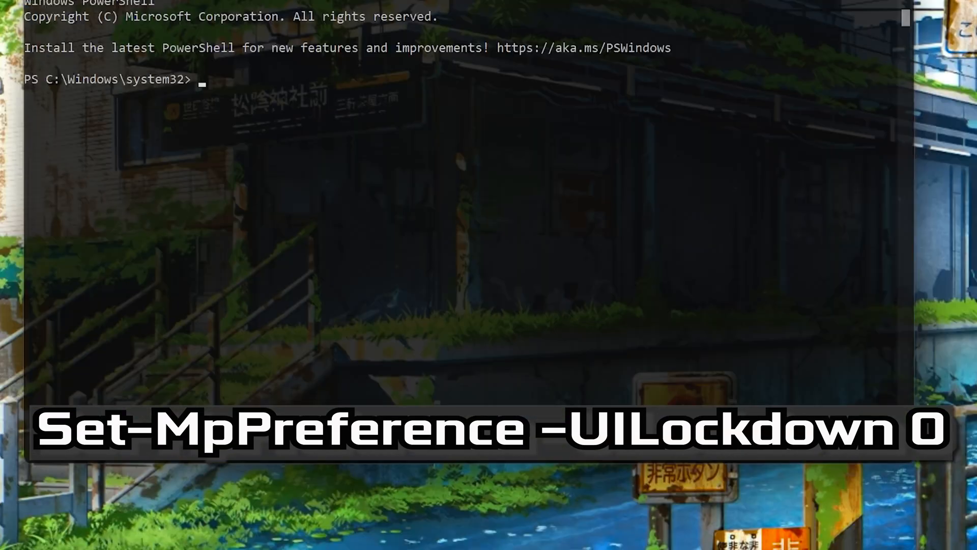
Run Set-MpPreference -UILockdown 0 at the admin prompt, then begin typing exit
text(set-)
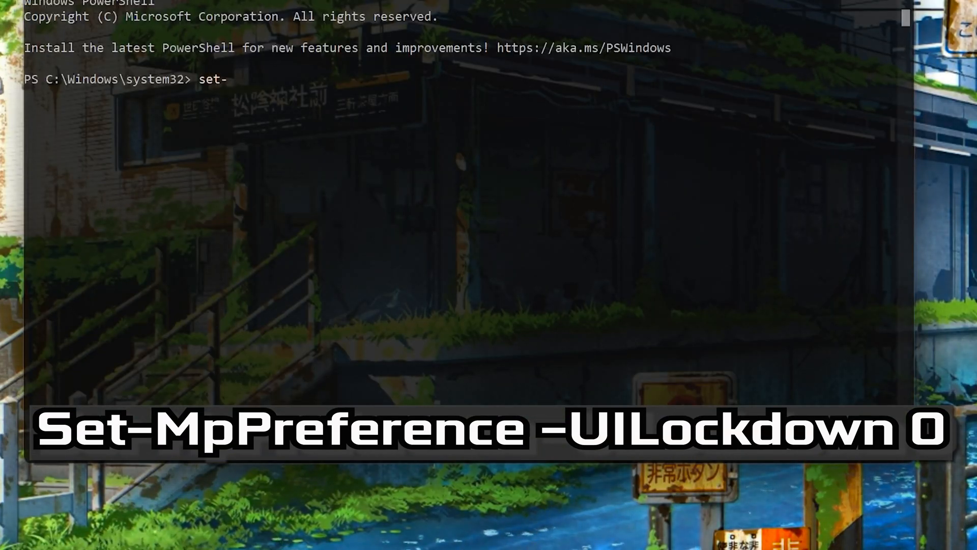
text(Mp)
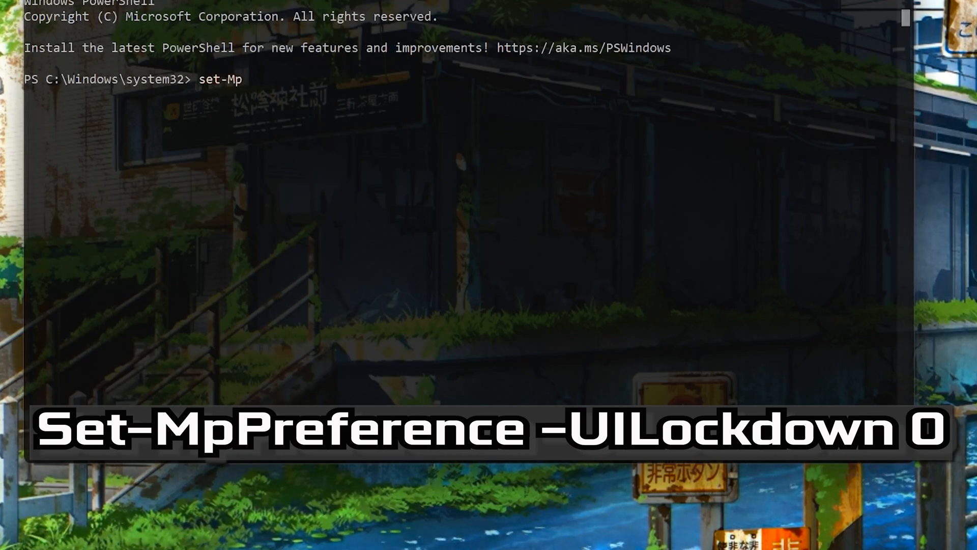
text(P)
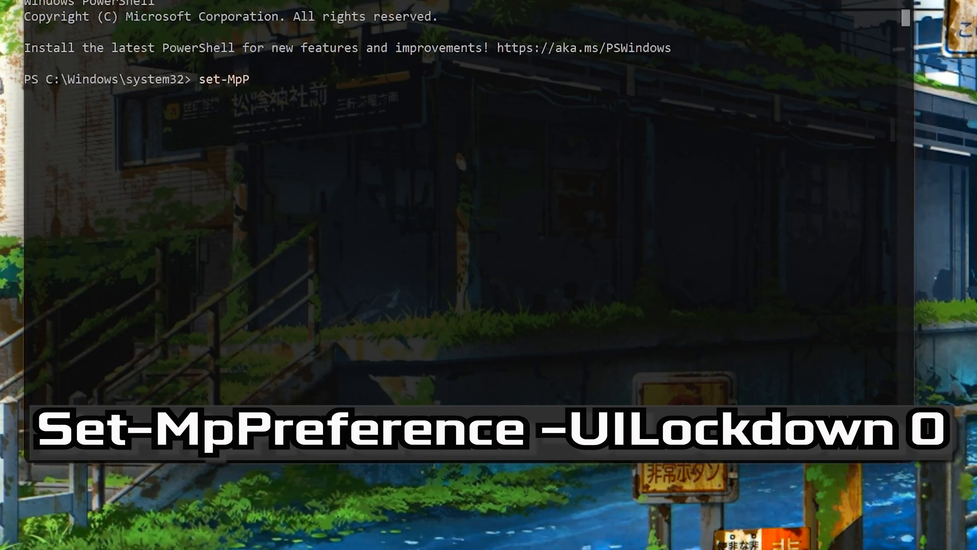
text(ref)
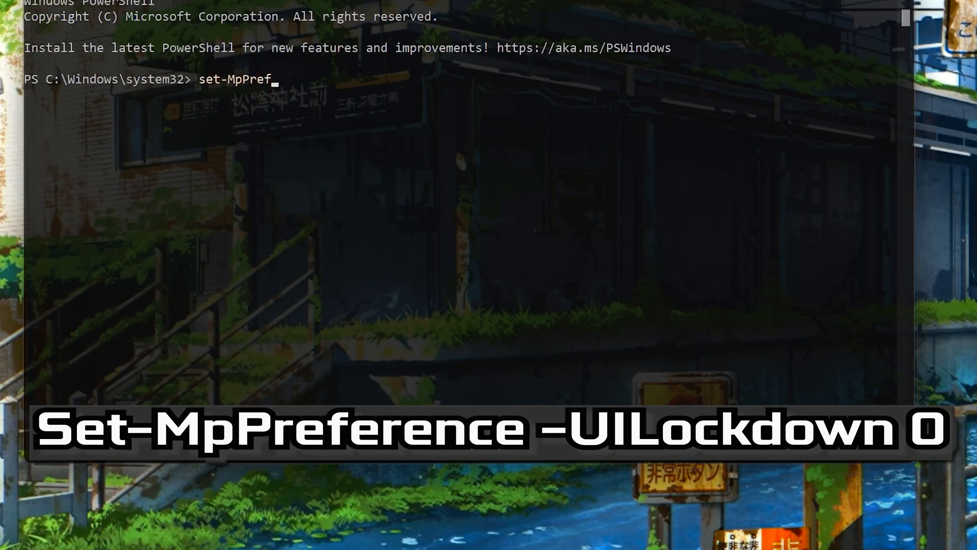
text(erence)
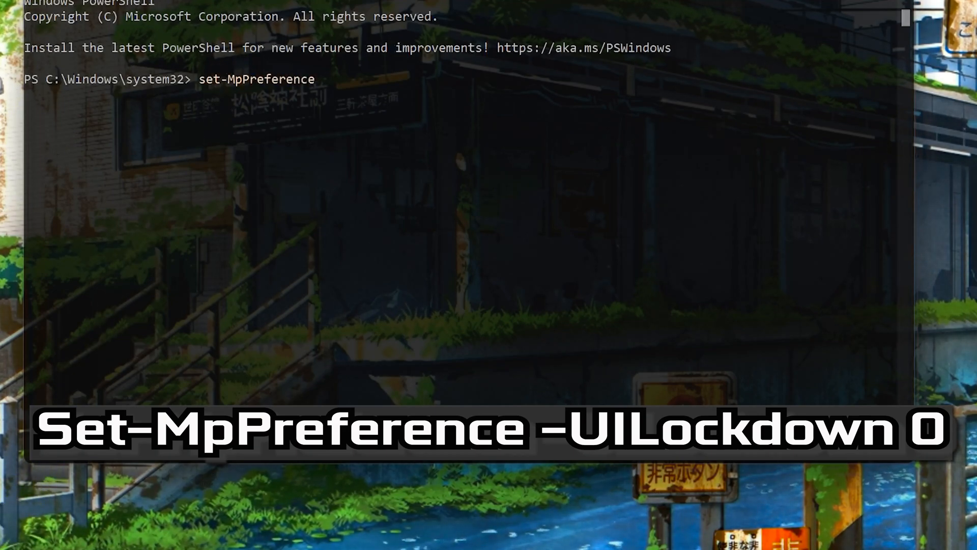
text(-UILoc)
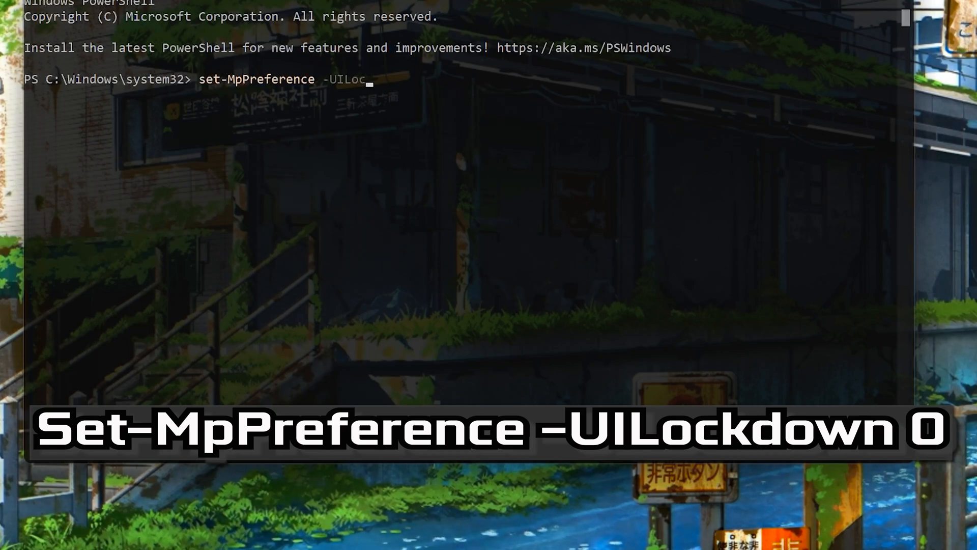
text(kdown)
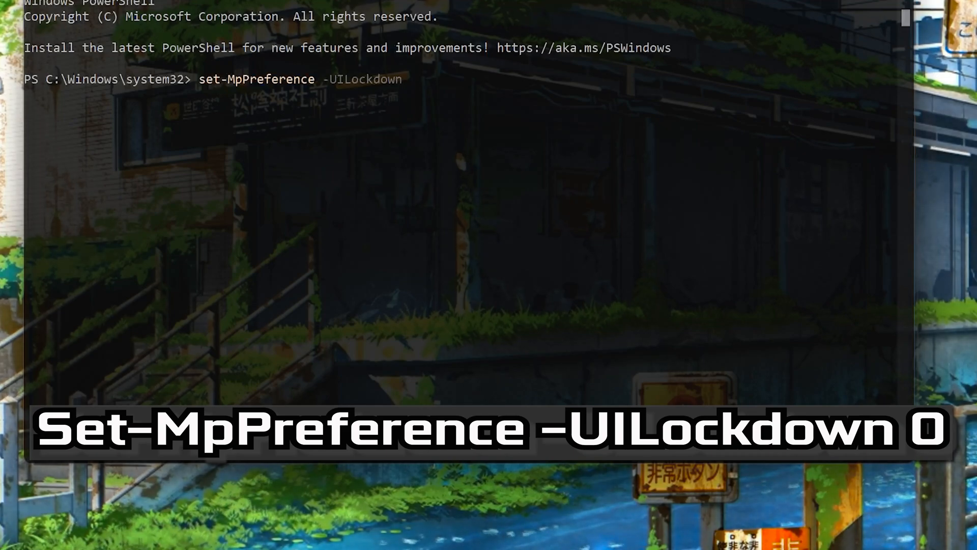
text(0)
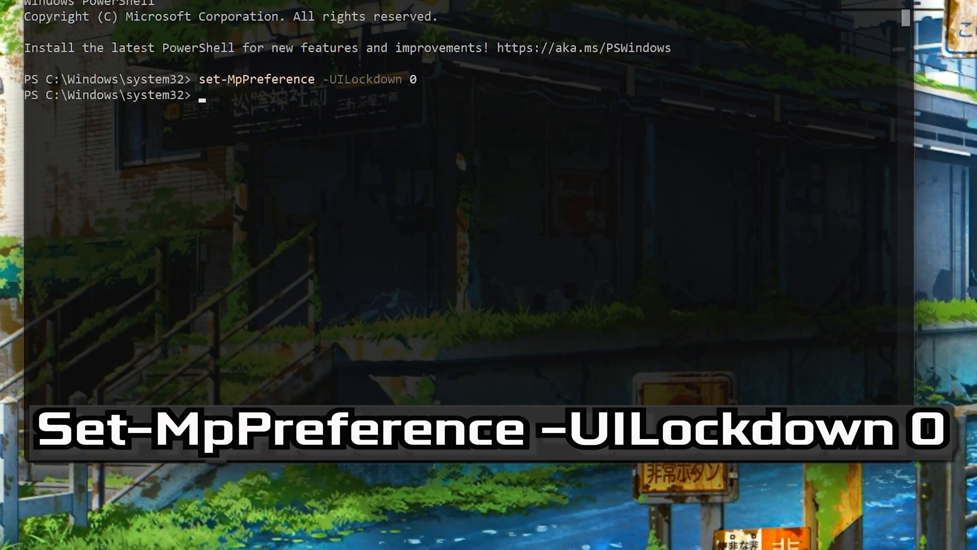
text(ex)
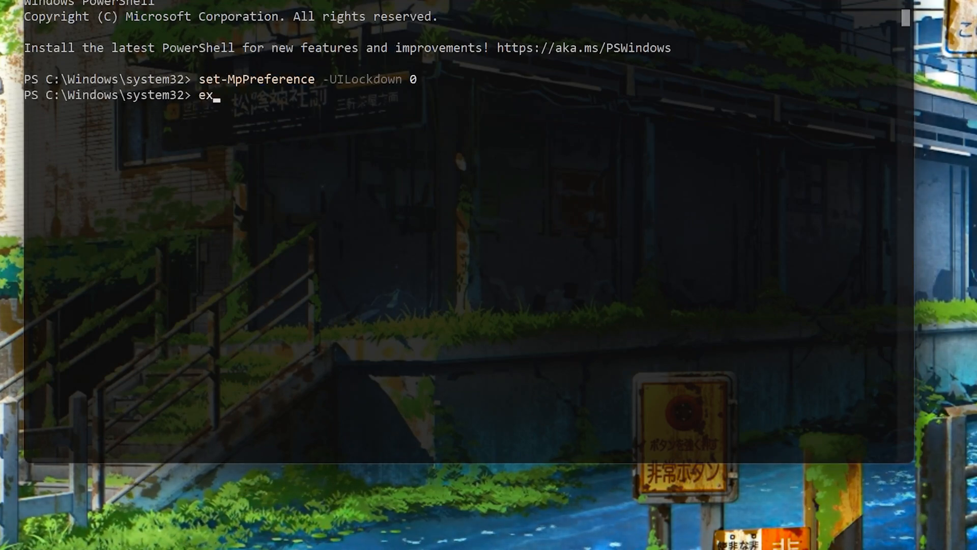
Finish the exit command to close the administrator PowerShell window
text(it)
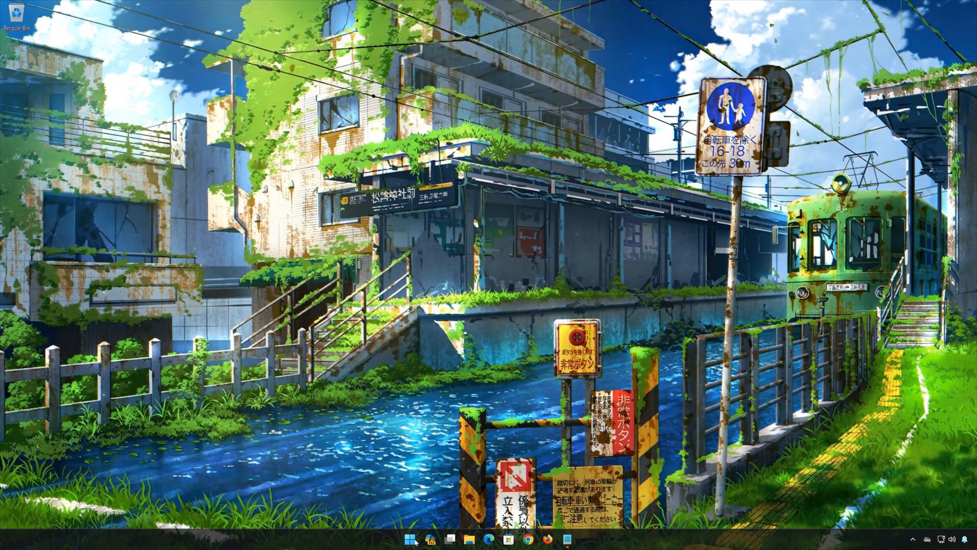
Reach Virus & threat protection via Settings search 'vi' and start a Quick scan
click(409, 539)
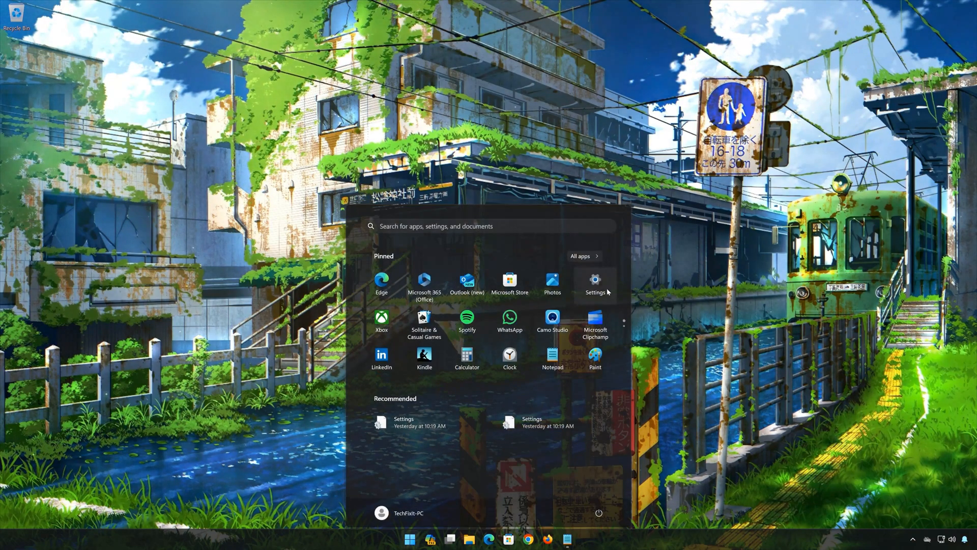
click(594, 279)
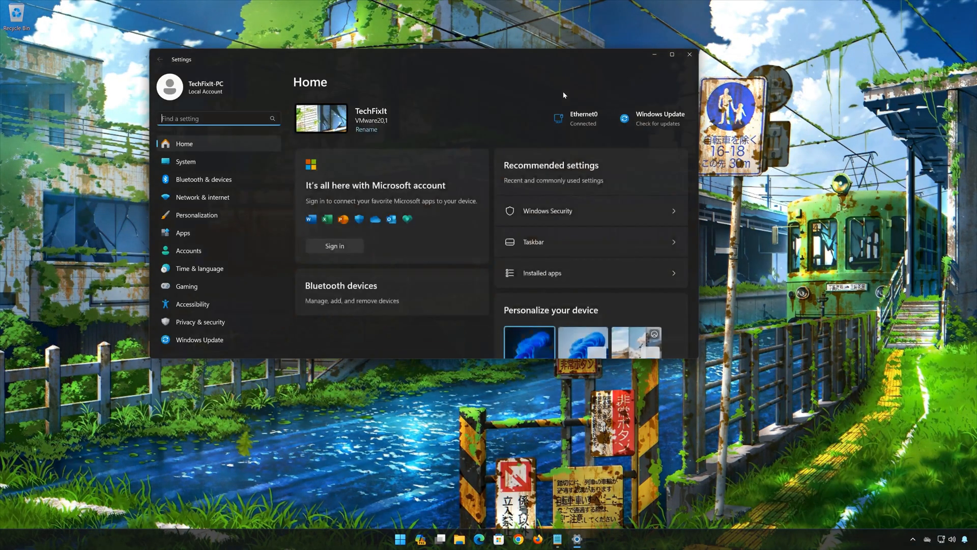
text(vi)
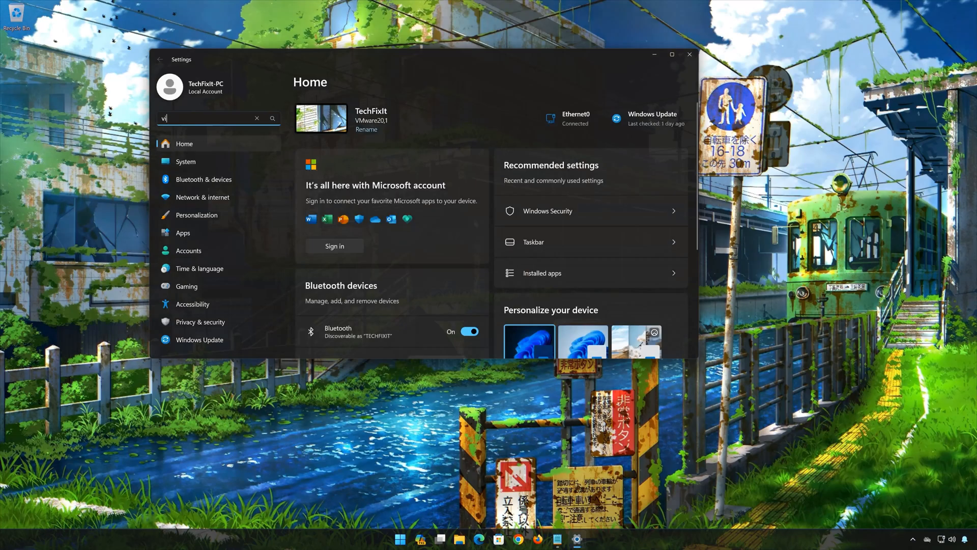
click(257, 118)
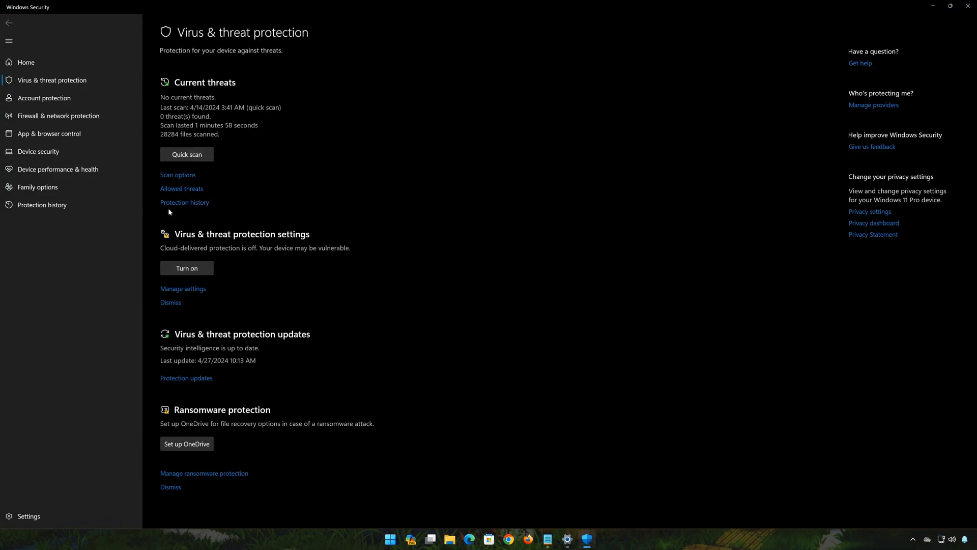
click(186, 153)
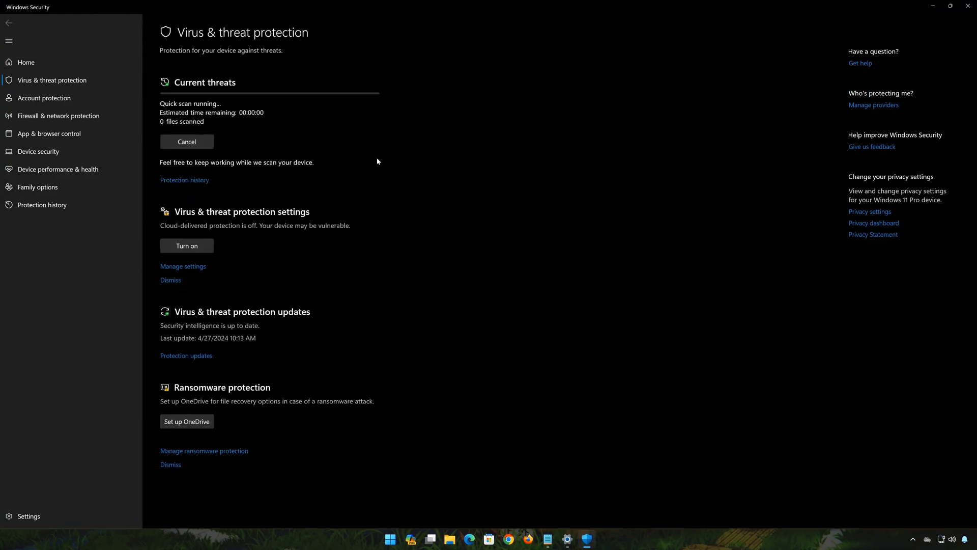